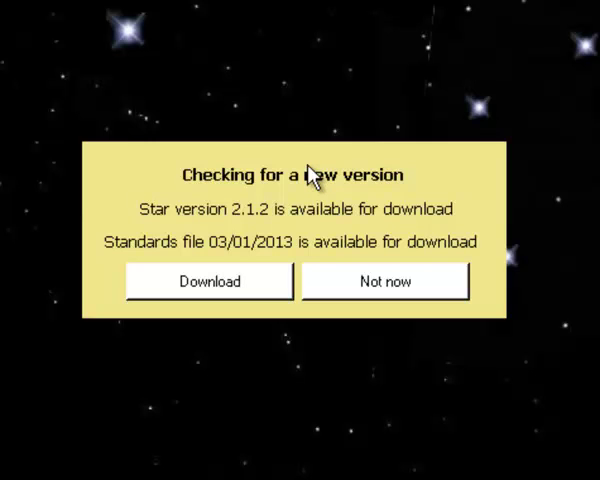
pyautogui.moveTo(305, 182)
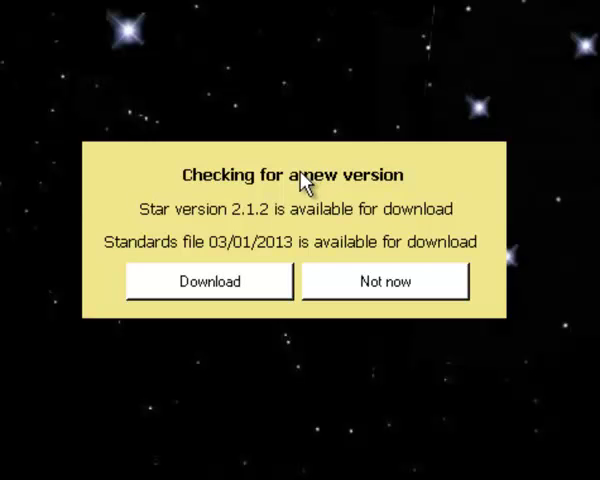
pyautogui.moveTo(166, 225)
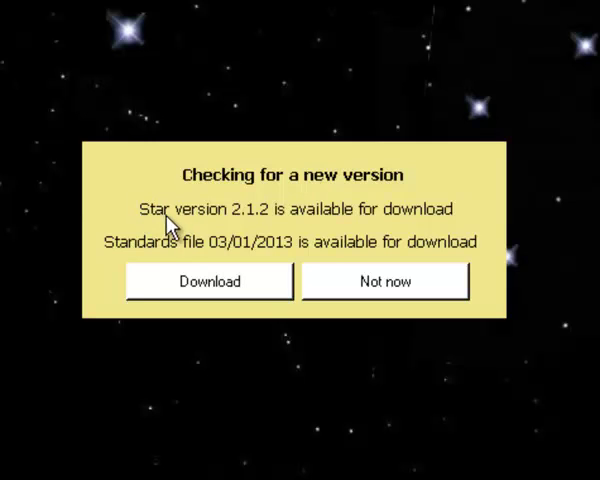
pyautogui.moveTo(314, 237)
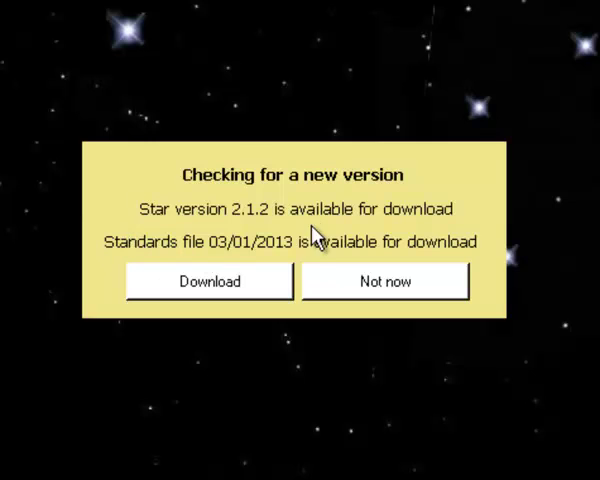
pyautogui.moveTo(219, 291)
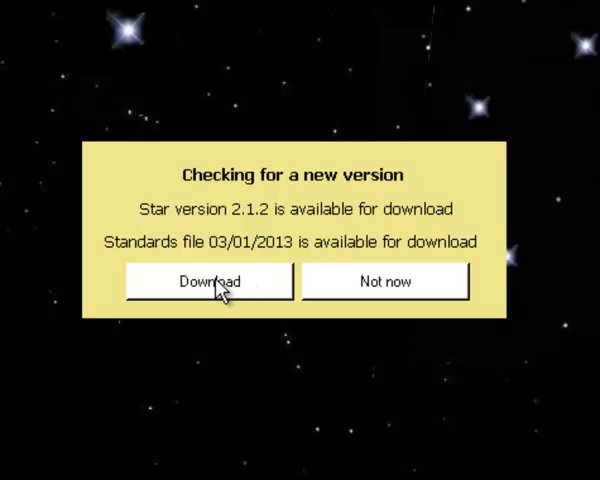
pyautogui.moveTo(238, 296)
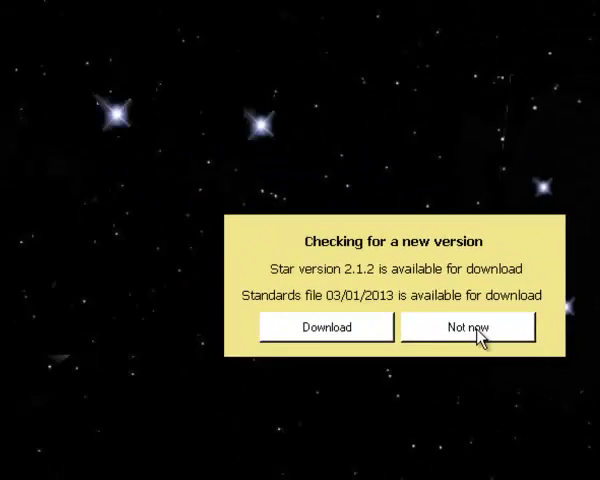
# - Dismiss the version 2.1.2 update notice with Not now to reach the 2013 main window
pyautogui.click(467, 327)
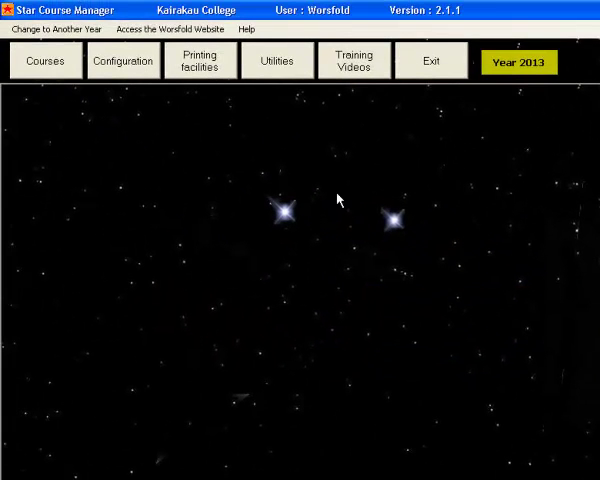
pyautogui.moveTo(65, 87)
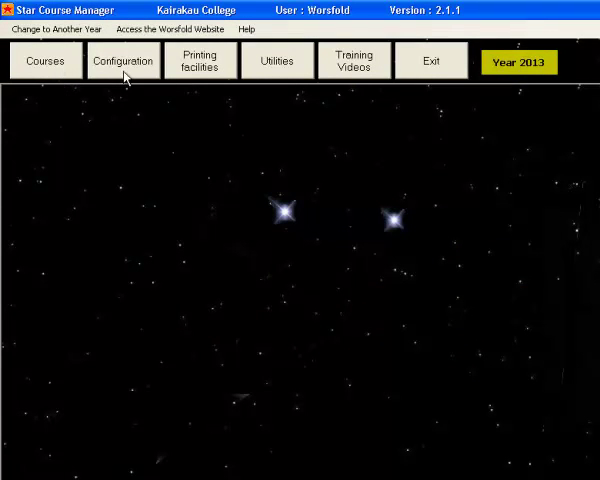
pyautogui.moveTo(203, 68)
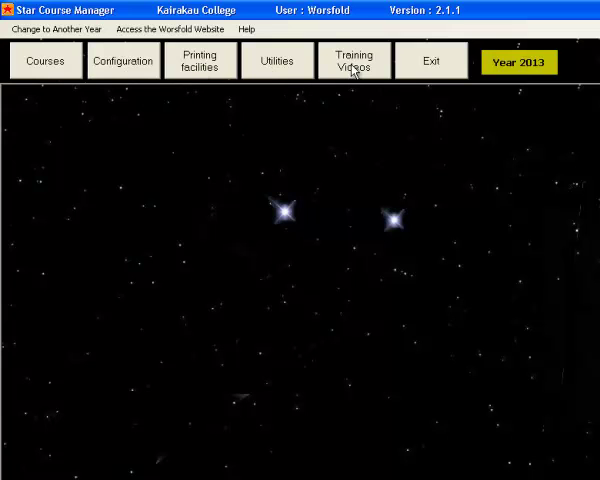
pyautogui.moveTo(432, 70)
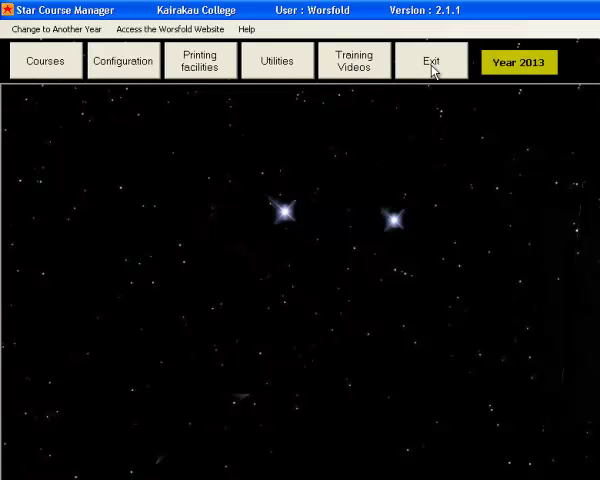
pyautogui.moveTo(532, 78)
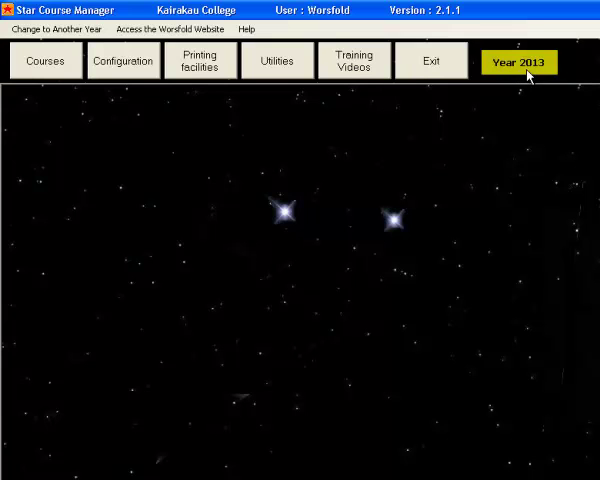
pyautogui.moveTo(338, 128)
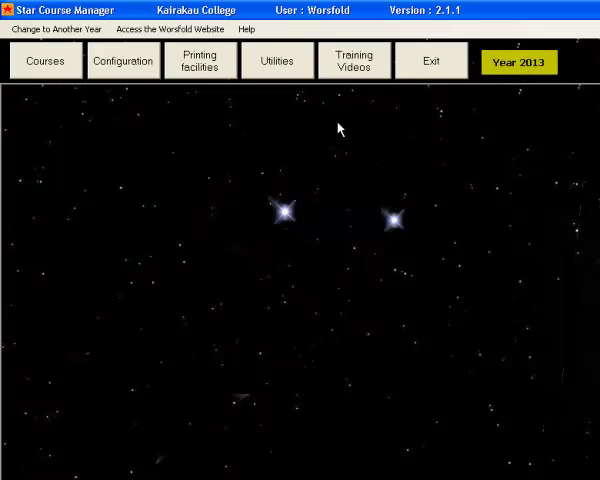
pyautogui.click(57, 30)
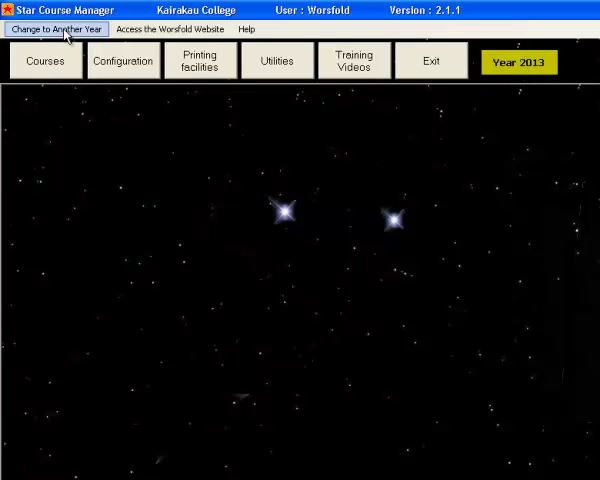
# - Browse the year and Worsfold website menus, then open Help > About for developer contacts
pyautogui.click(55, 31)
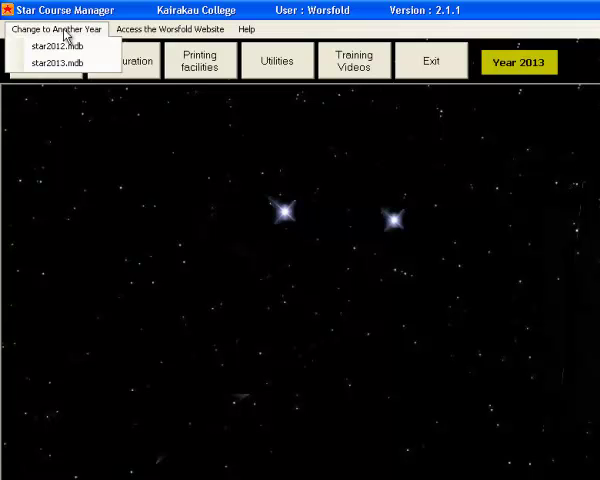
pyautogui.click(170, 30)
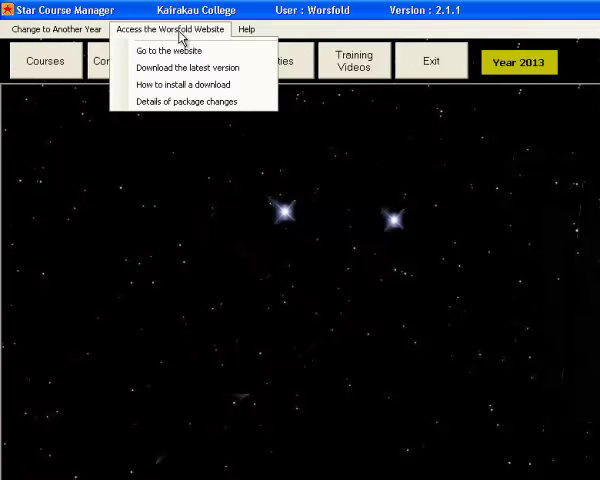
pyautogui.click(246, 29)
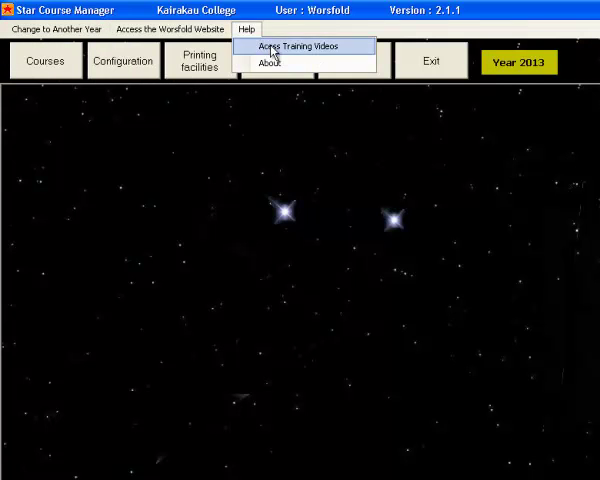
pyautogui.moveTo(277, 65)
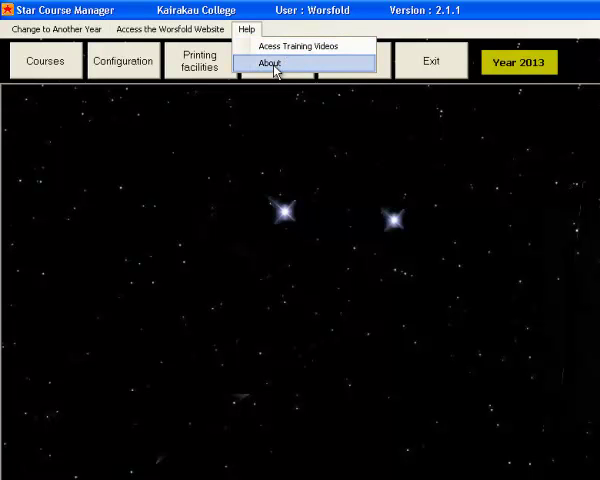
pyautogui.click(266, 62)
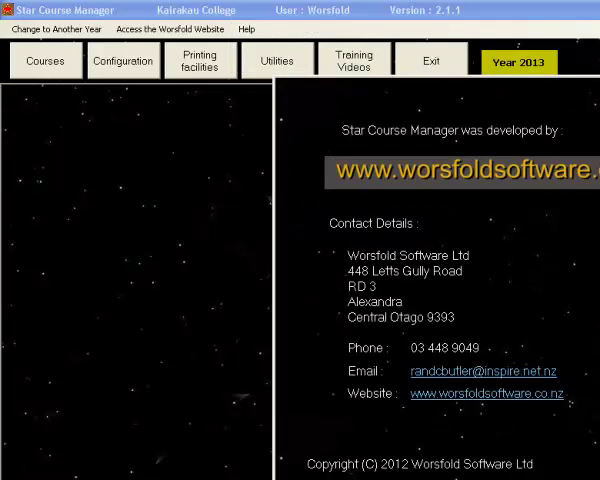